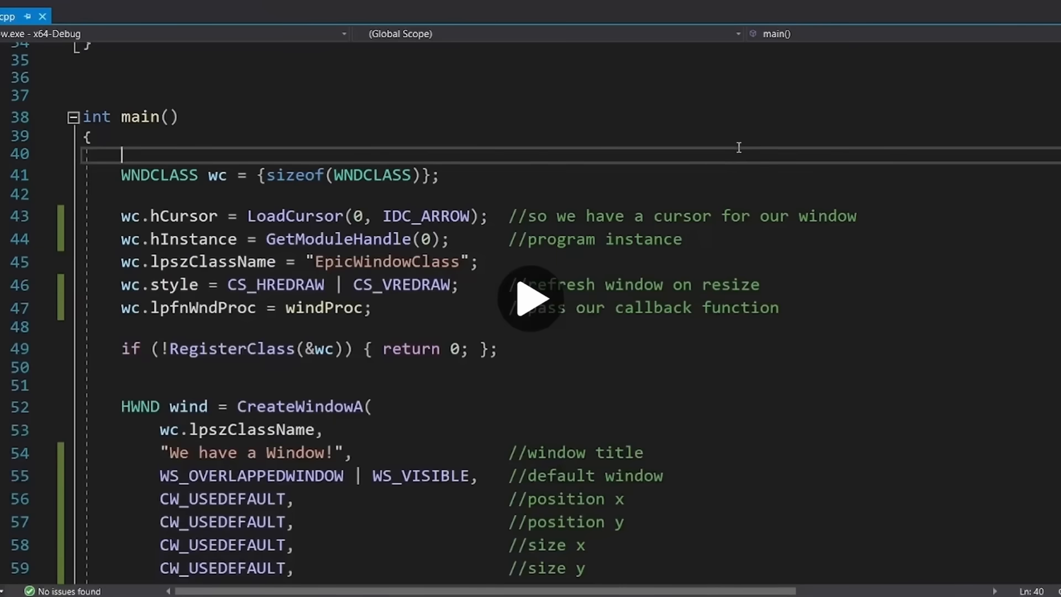
# Step: Launch window.exe from Visual Studio to view the grid of gradient tiles
pyautogui.click(532, 297)
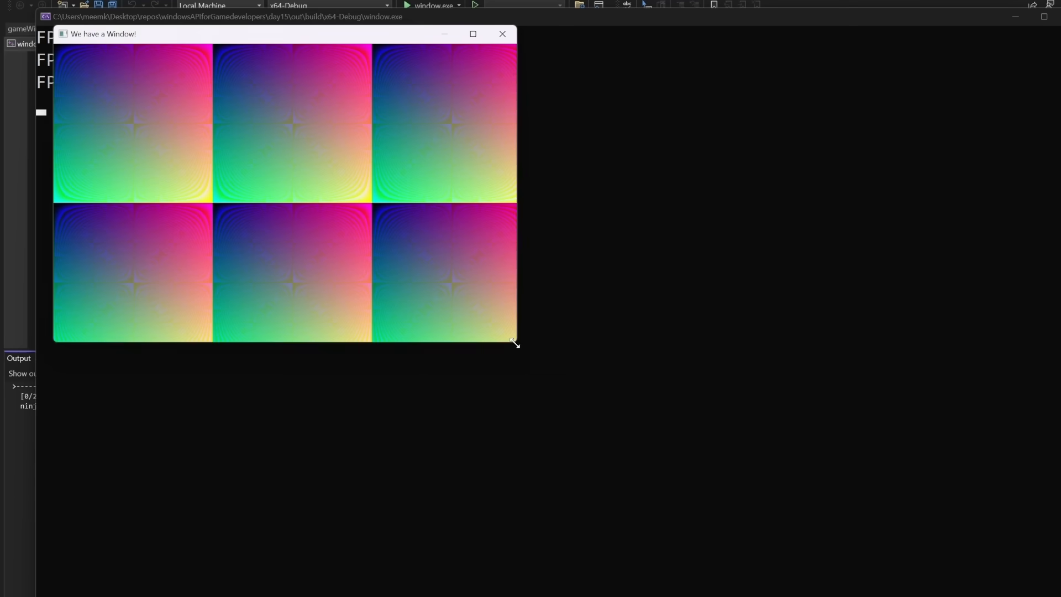
pyautogui.click(502, 34)
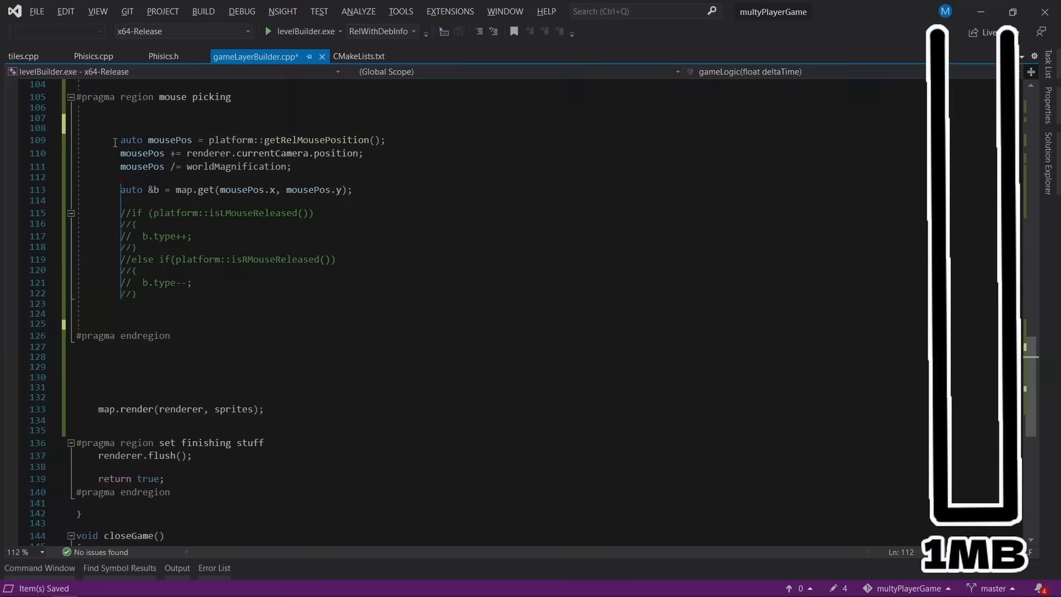
# Step: Browse main.cpp's stack-usage code and bring up winMain.cpp's WM_KEYDOWN handling
pyautogui.write('can you write me c')
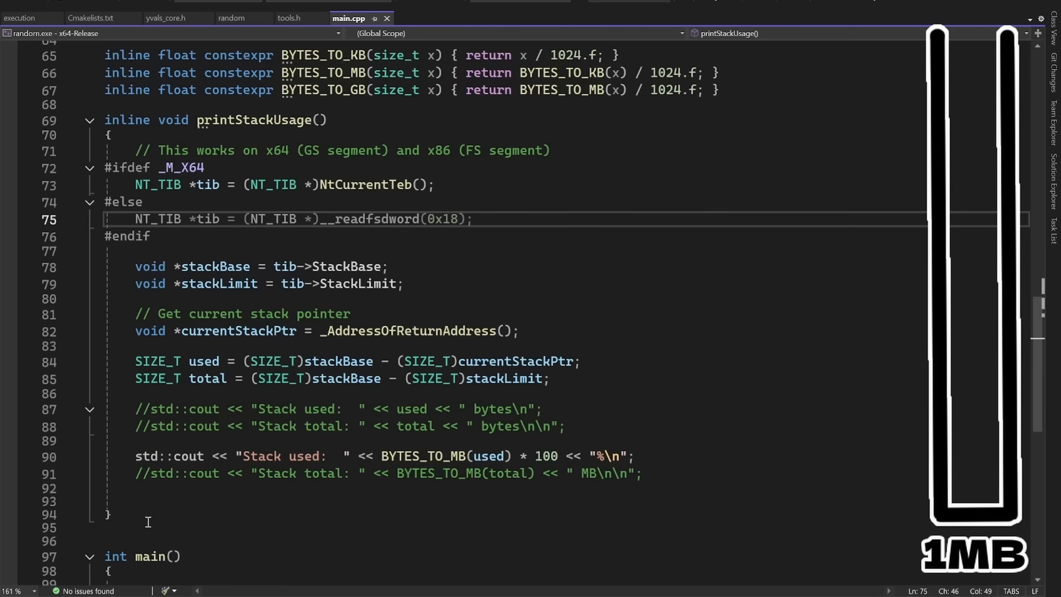
pyautogui.scroll(-3)
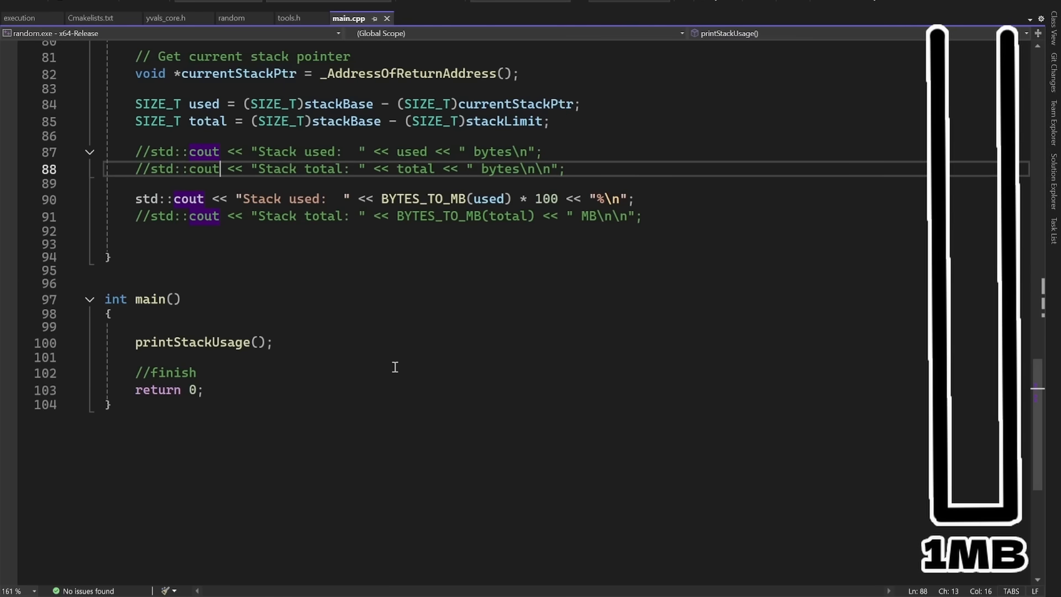
pyautogui.press('F5')
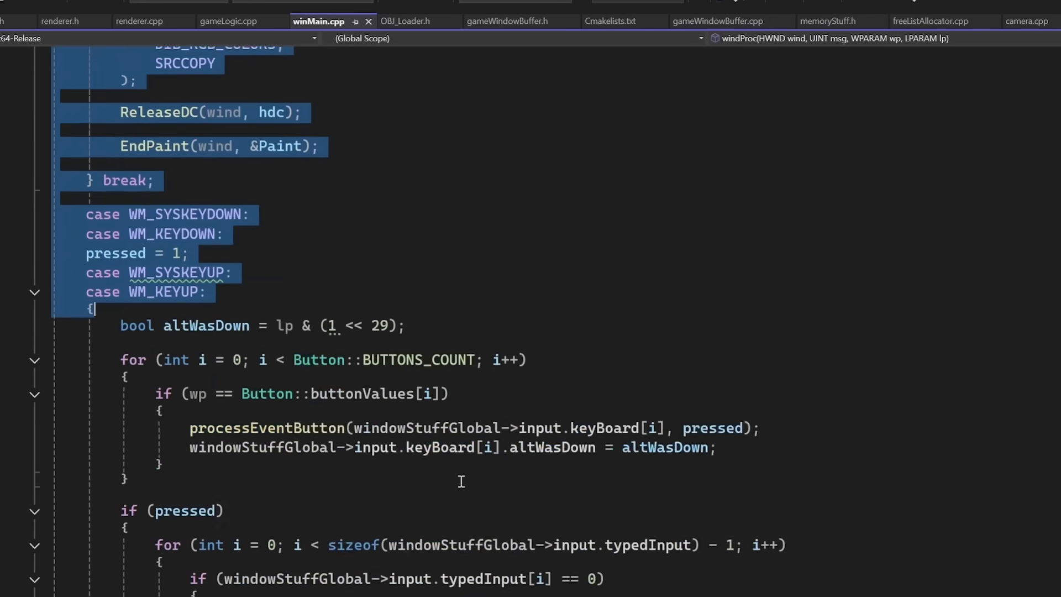
# Step: Show gameWindowBuffer.h's uint16_t memory array sized from SCREEN_BUFFER_MEMORY
pyautogui.click(505, 21)
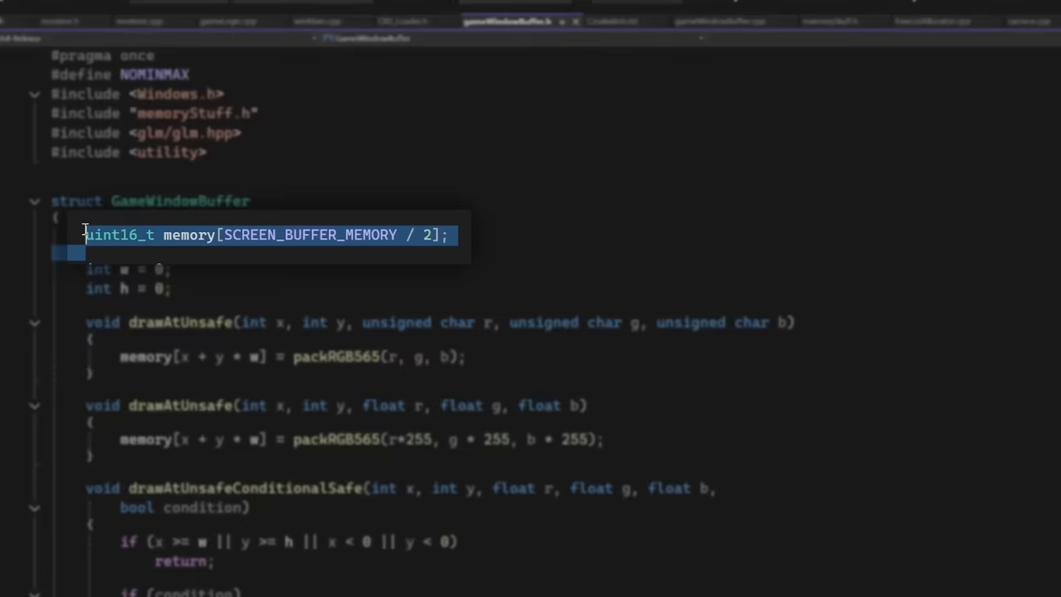
pyautogui.click(217, 21)
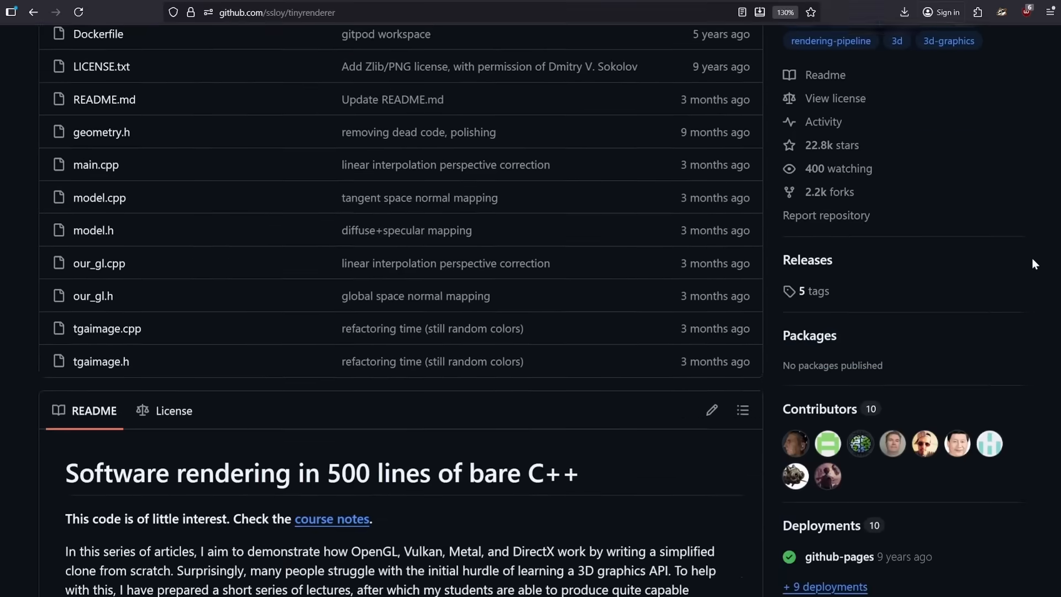
# Step: Scroll the tinyrenderer README down to the horned-head teaser render
pyautogui.scroll(-3)
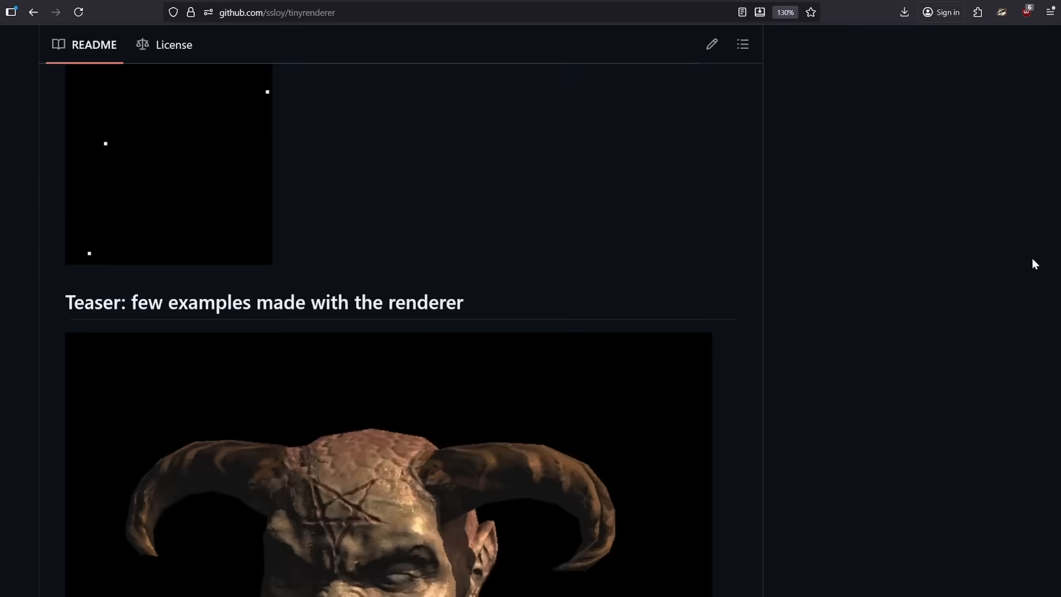
pyautogui.scroll(-3)
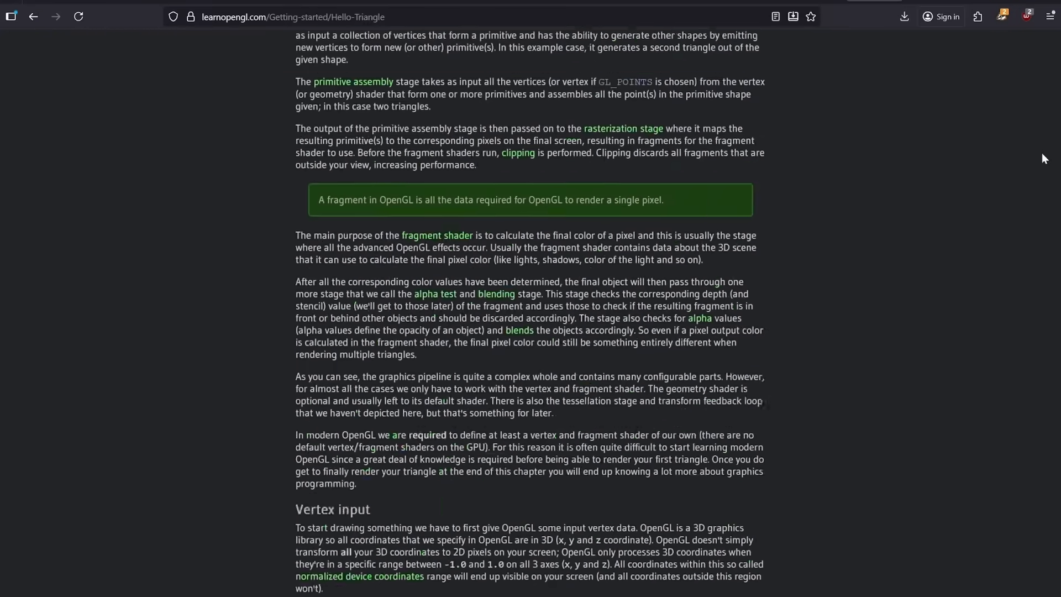
# Step: Scroll through Hello Triangle's graphics pipeline and vertex input section
pyautogui.scroll(-3)
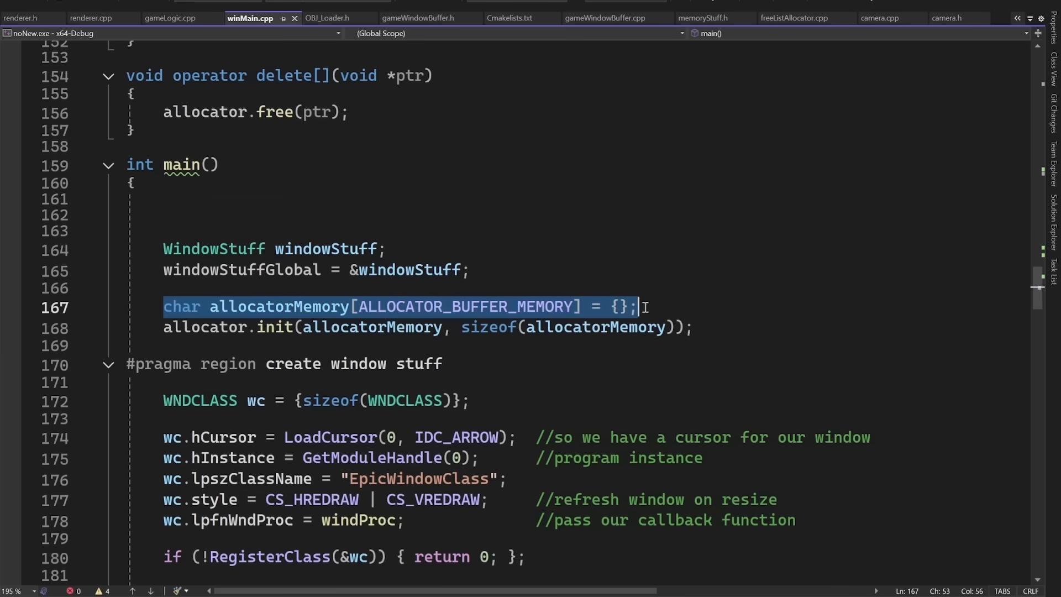
# Step: Jump to ALLOCATOR_BUFFER_MEMORY's 400 KB definition in memoryStuff.h
pyautogui.click(702, 18)
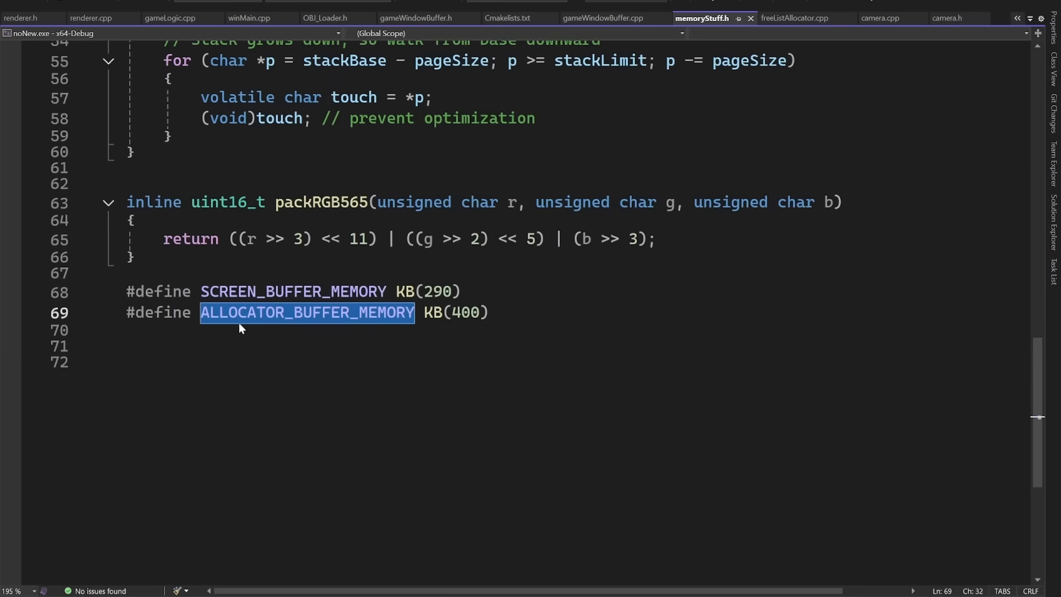
pyautogui.click(518, 311)
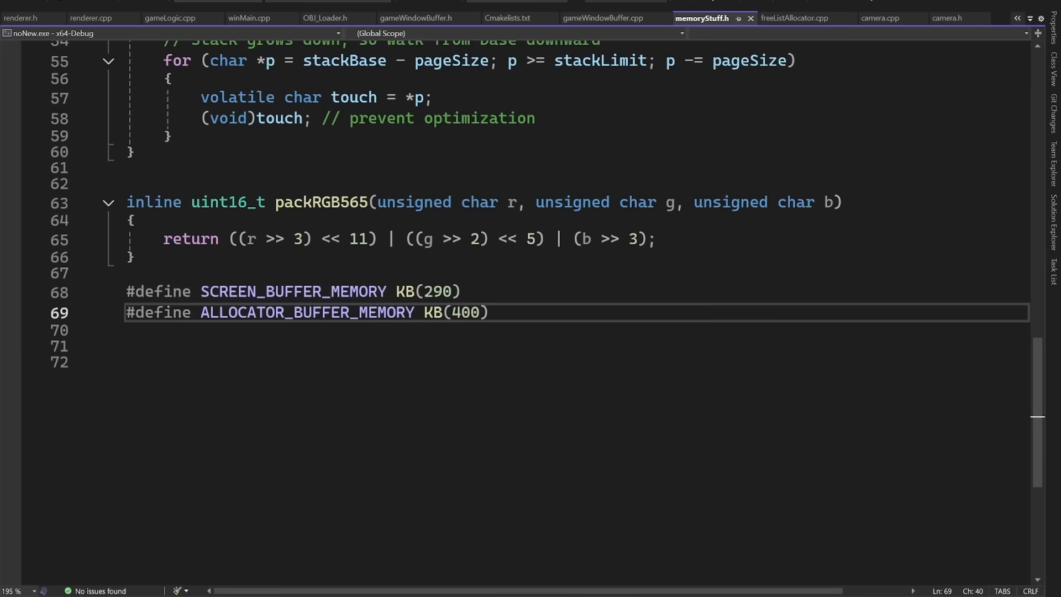
# Step: Bring up freeListAllocator.h showing the free-list allocator
pyautogui.click(330, 13)
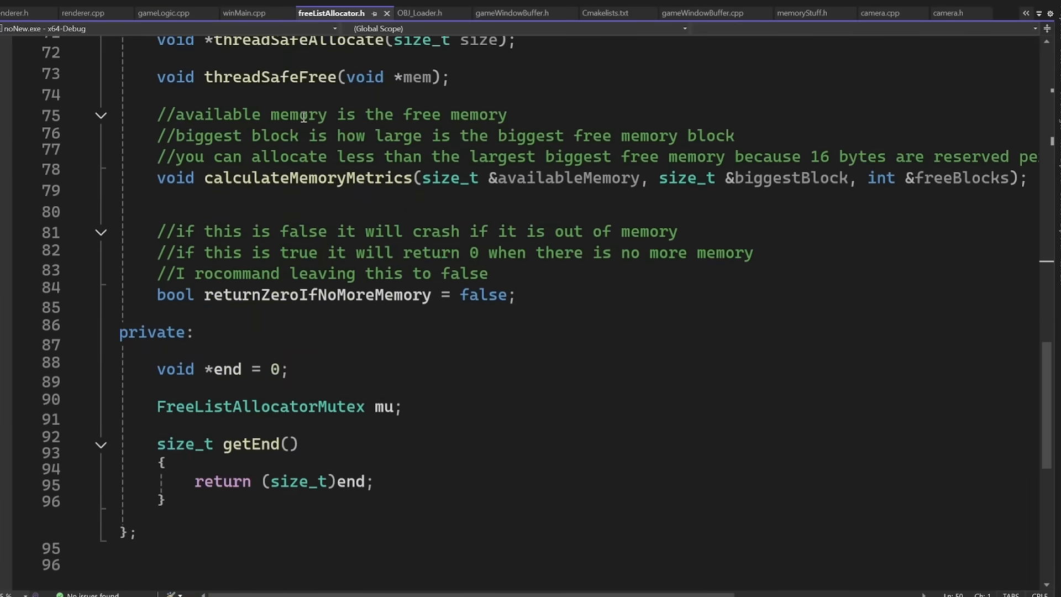
pyautogui.click(245, 13)
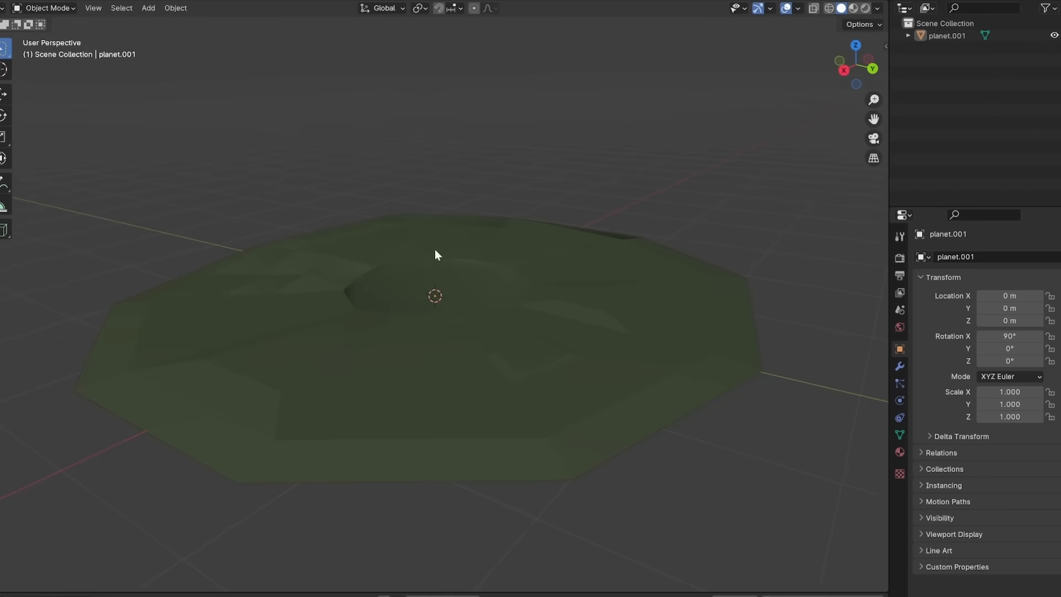
# Step: Switch planet.001 into Edit Mode to reveal its ring vertex structure
pyautogui.press('Tab')
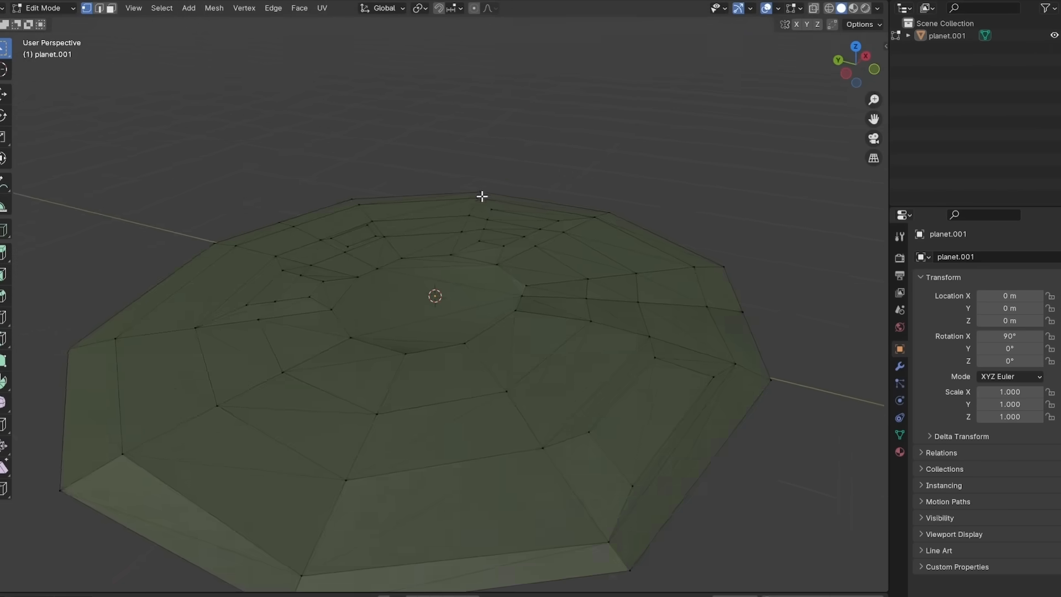